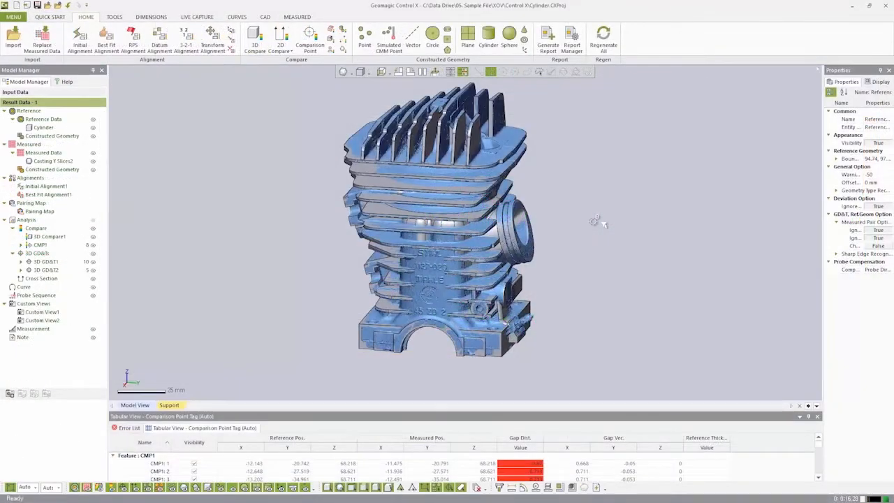
Select the 3D Compare1 result to show the deviation colour map with CMP1 point labels
{"action": "left_click", "coordinate": [39, 244]}
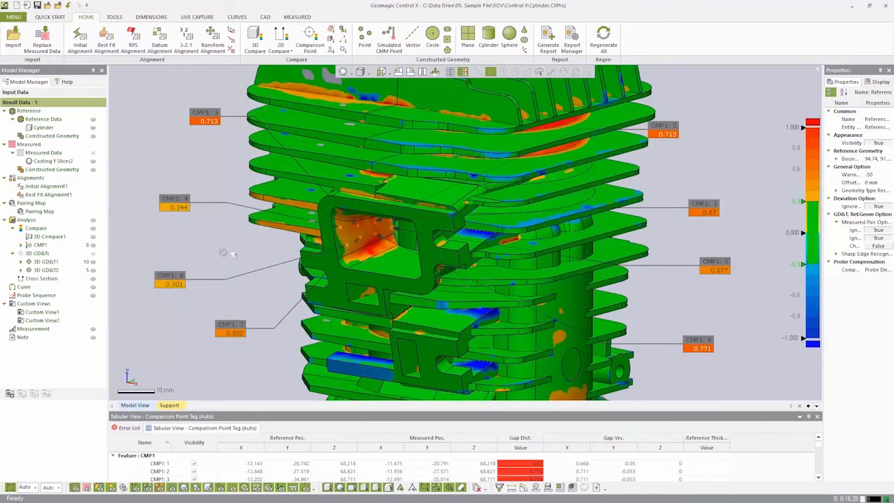